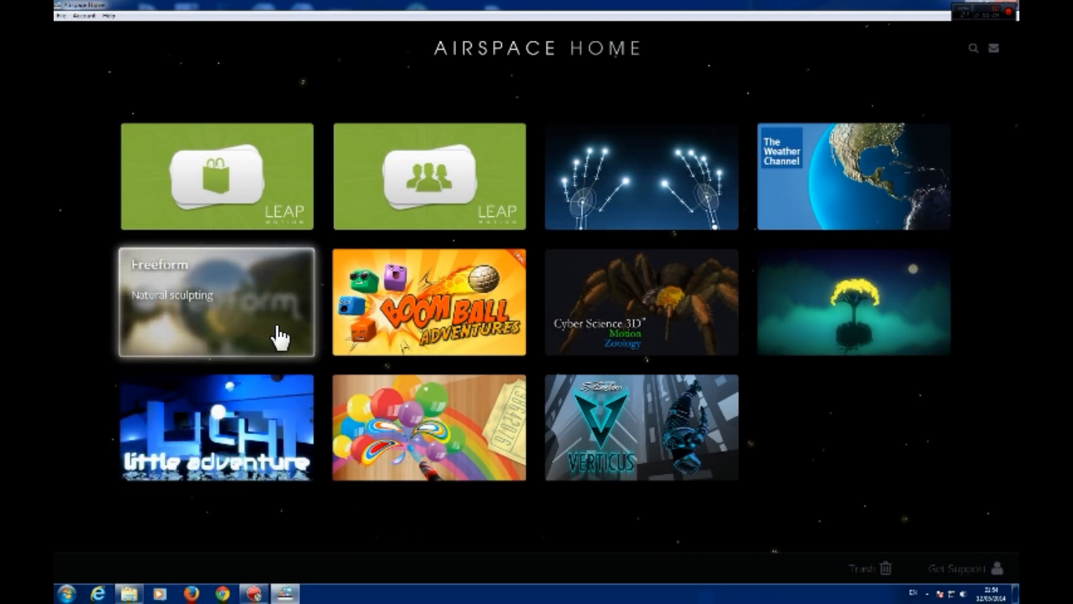
mouse_move(670, 322)
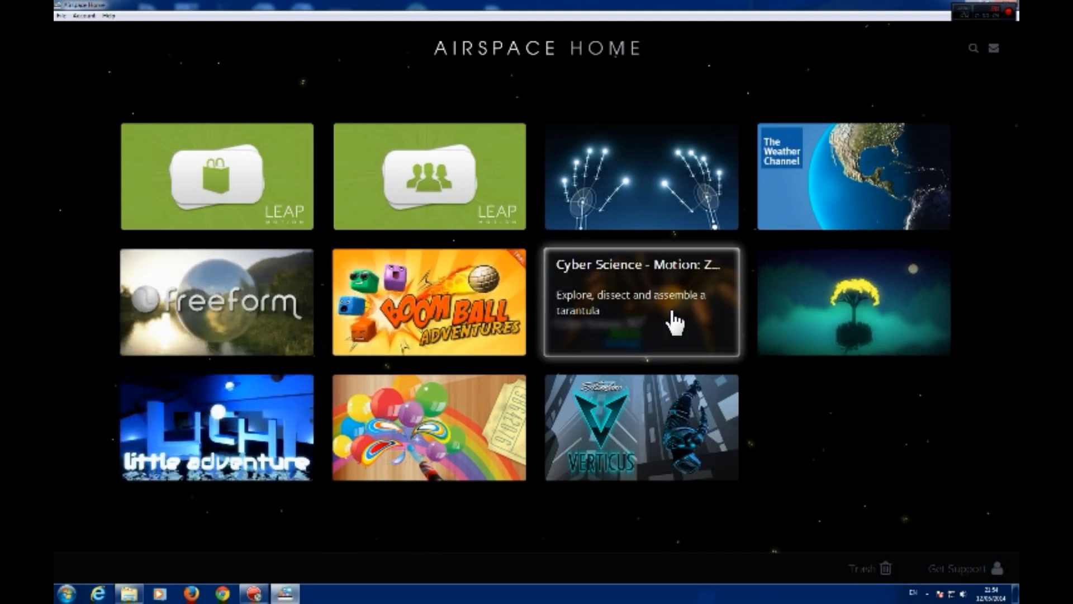